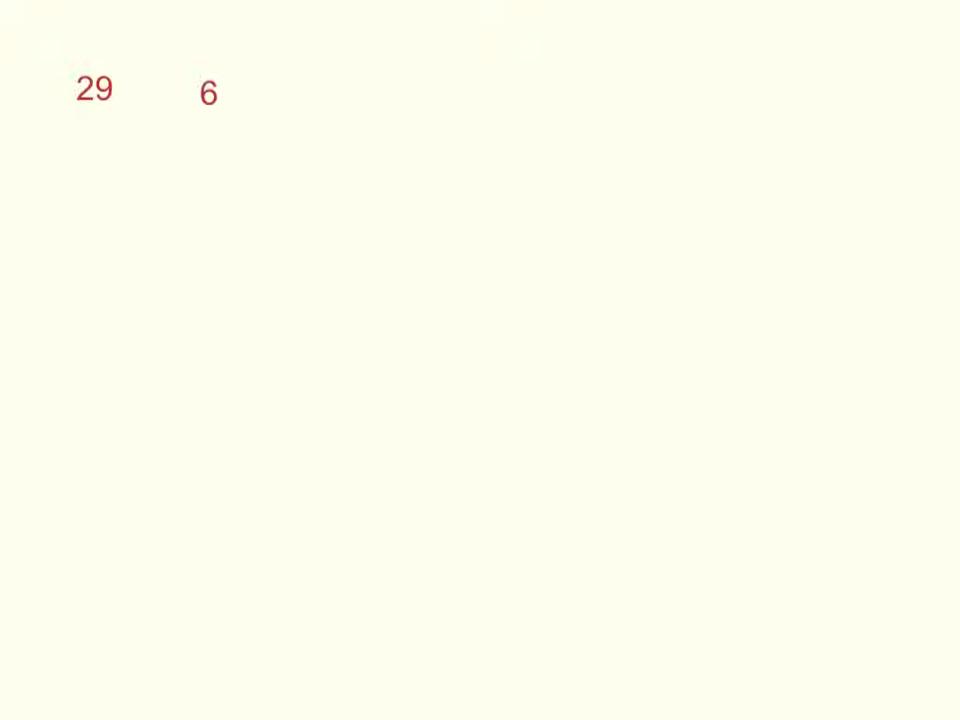
Write 6737 under the division bracket beside the divisor 29.
text(737)
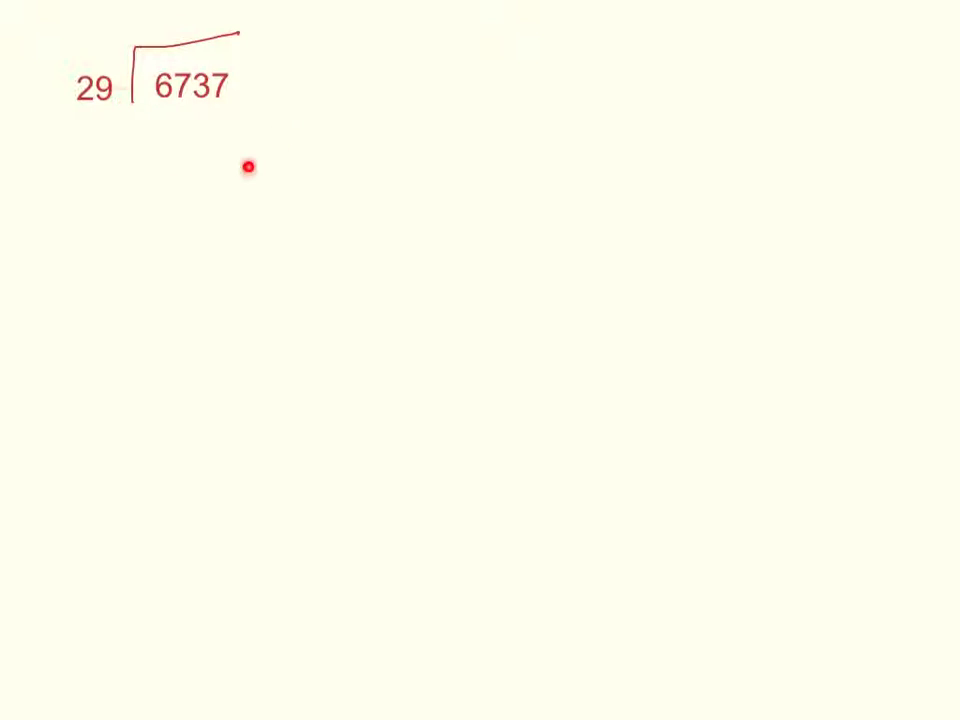
mouse_move(312, 370)
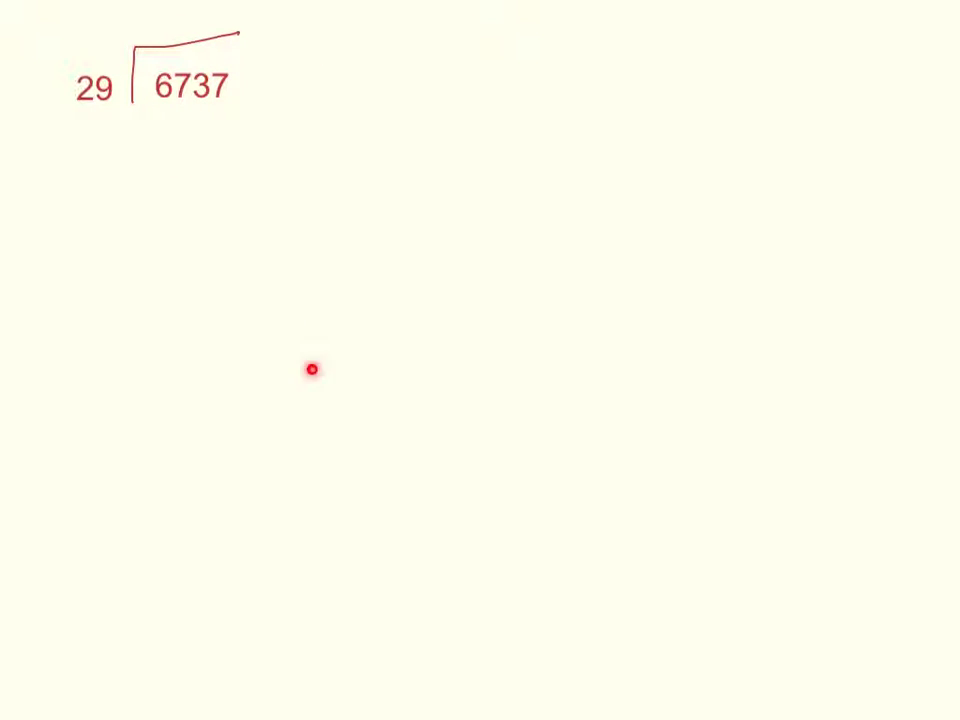
mouse_move(202, 214)
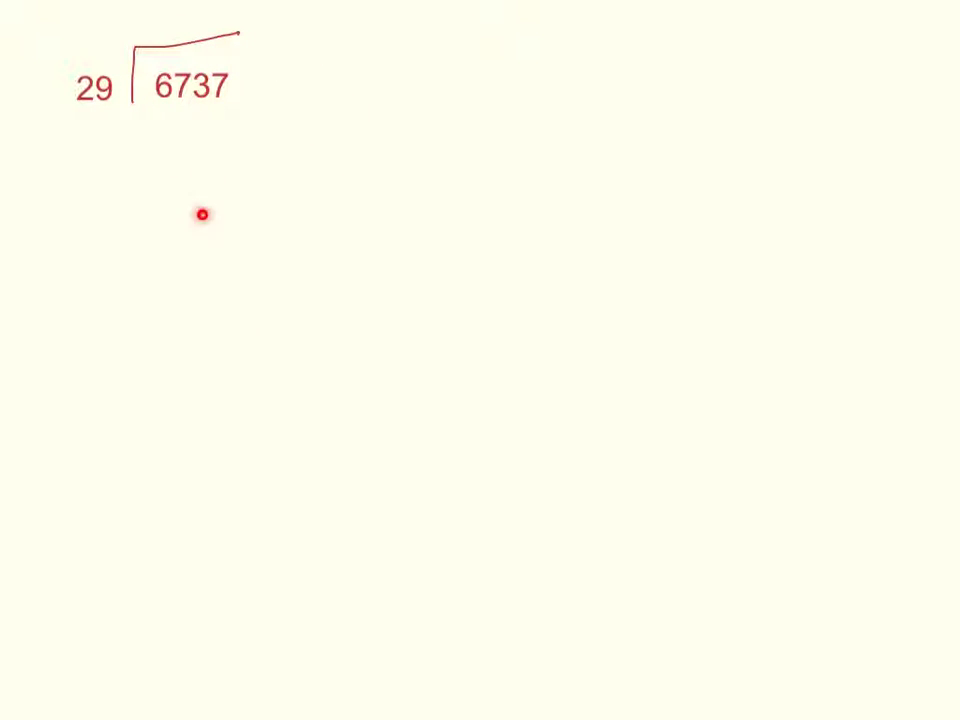
Jot scratch multiples of 29 at the side: 29×2=58 and 29×200=5800.
drag(244, 36, 268, 356)
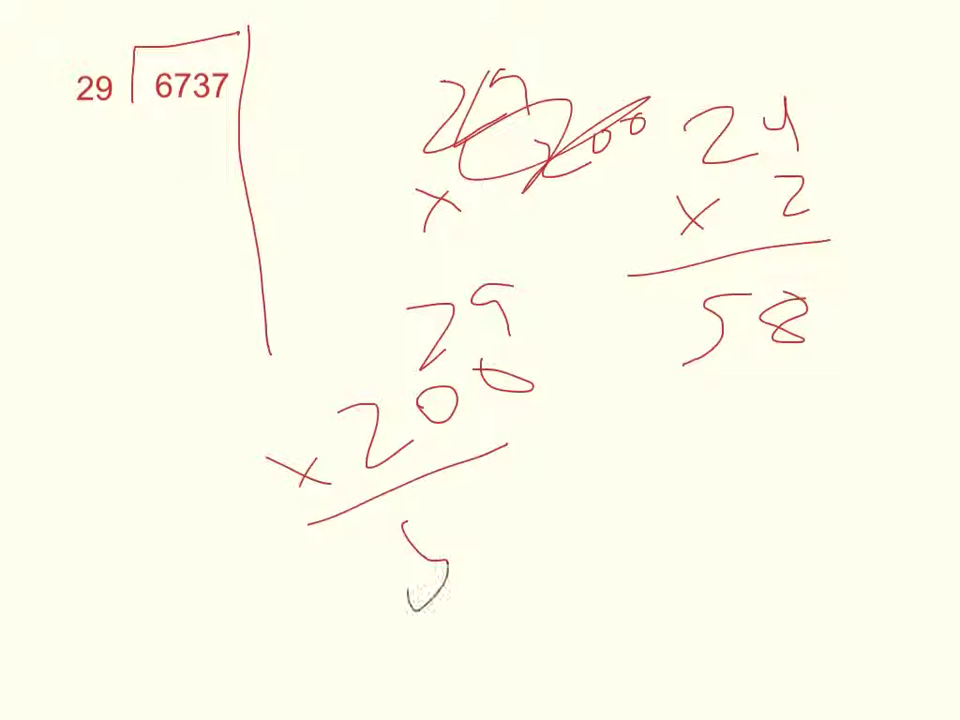
text(5800)
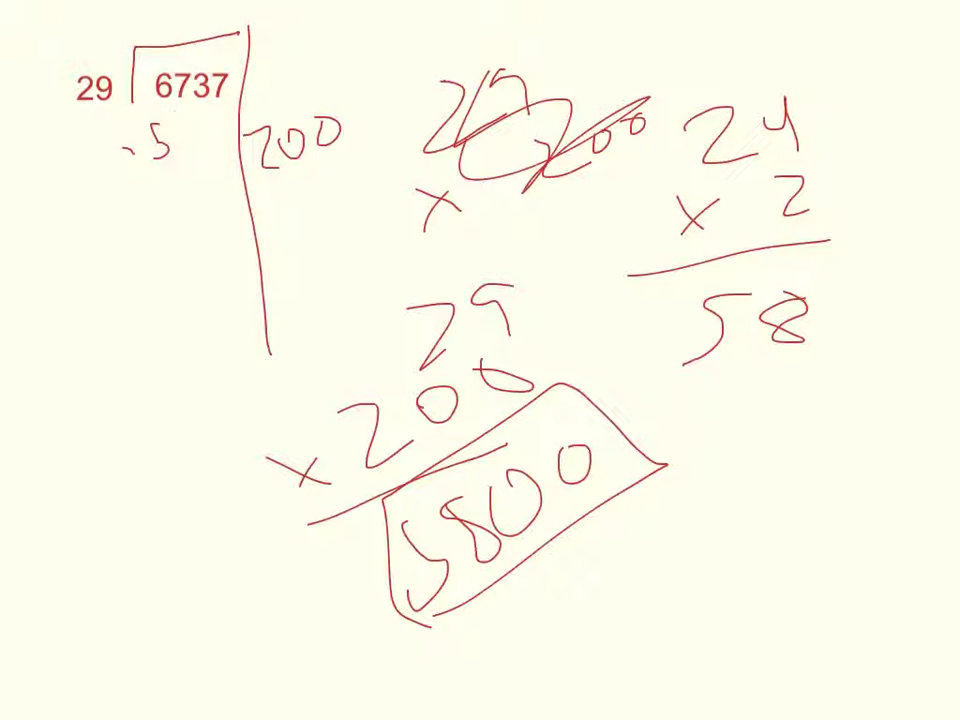
Write 5800 under 6737, record 200 in the quotient, and subtract to continue the division.
text(5800)
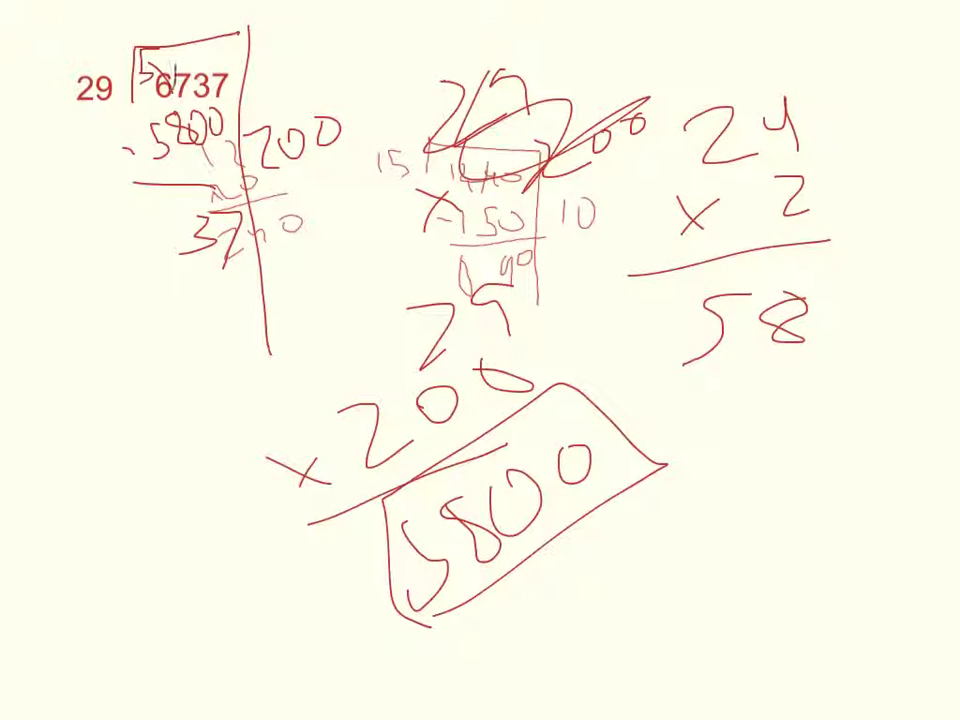
text(D9)
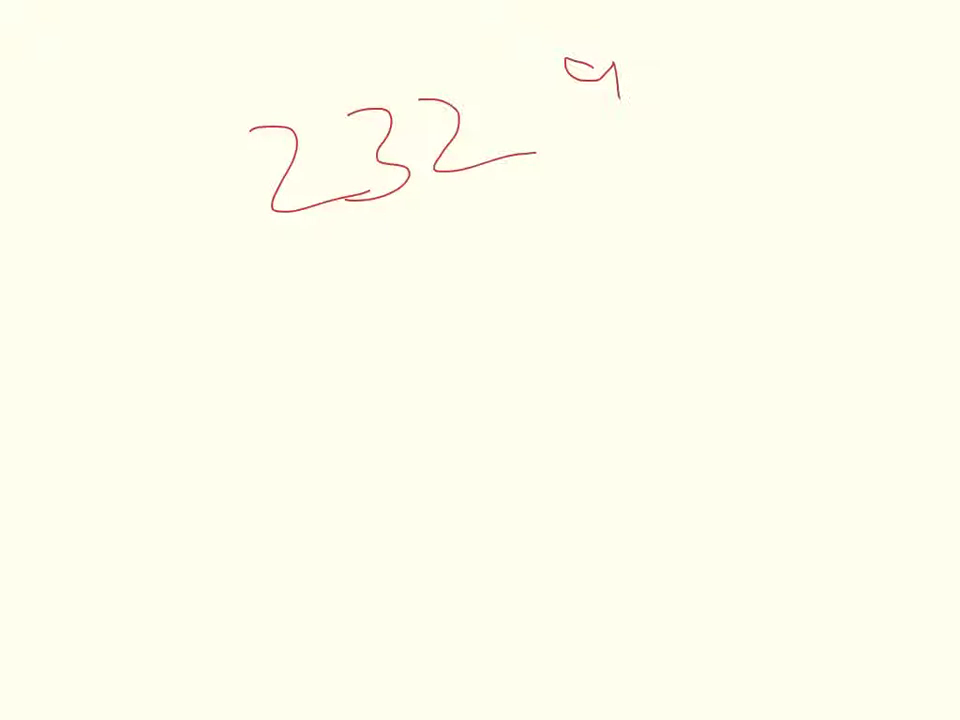
Write the final answer 232 9/29 on a clean page, with 29 under the 9.
drag(560, 130, 670, 130)
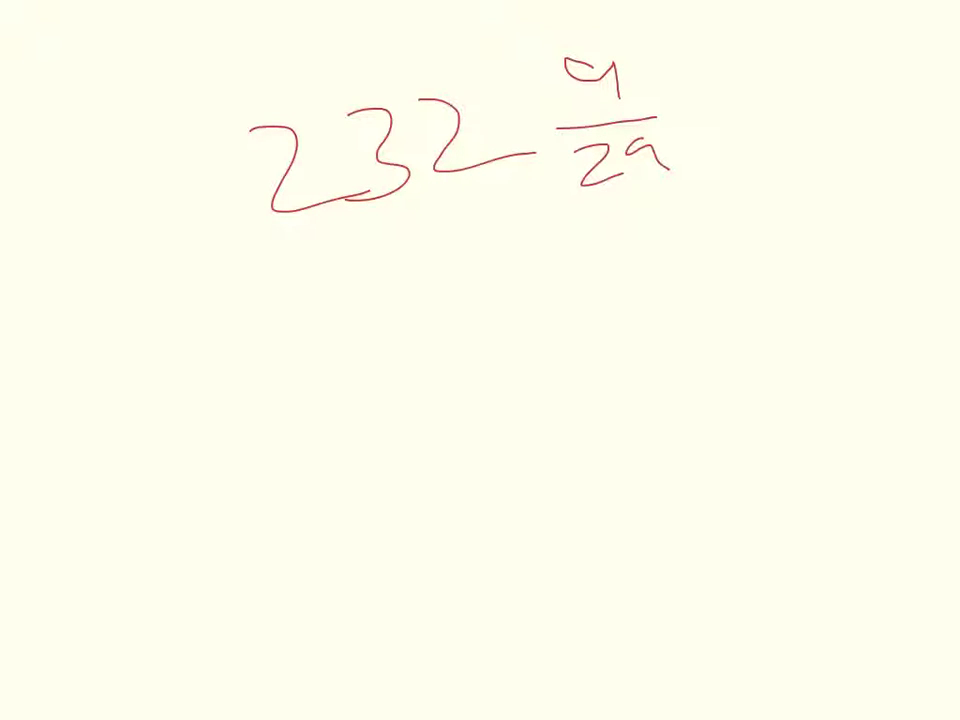